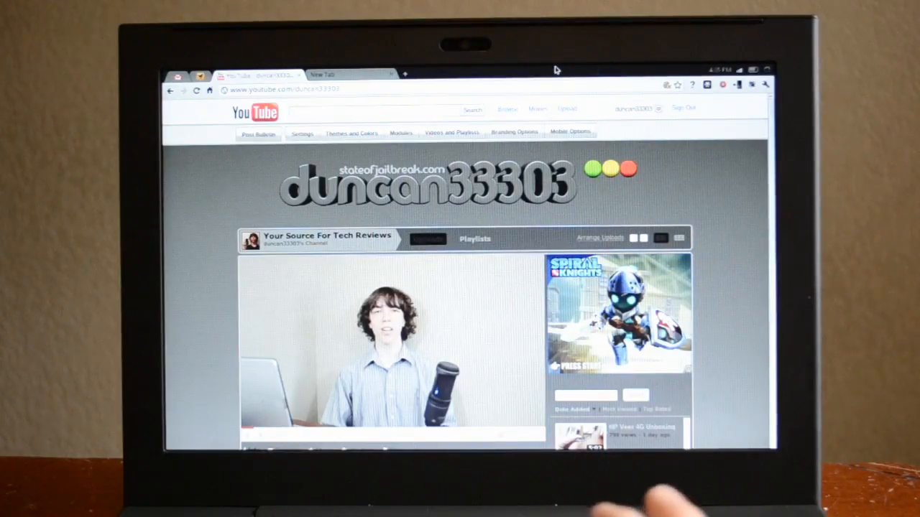
mouse_move(733, 222)
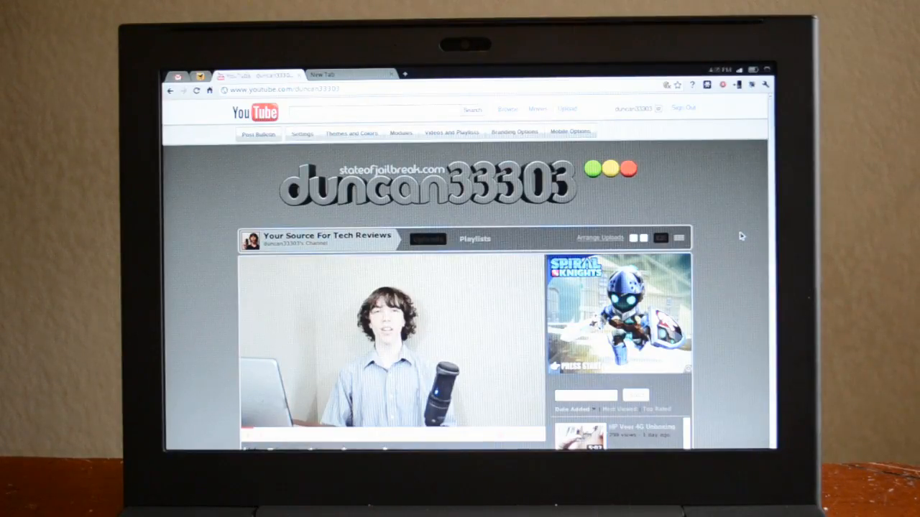
mouse_move(676, 210)
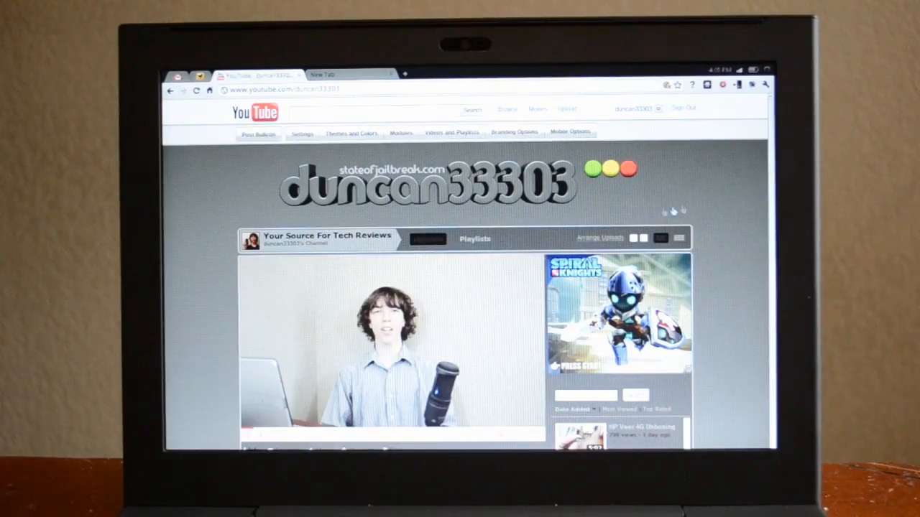
mouse_move(753, 199)
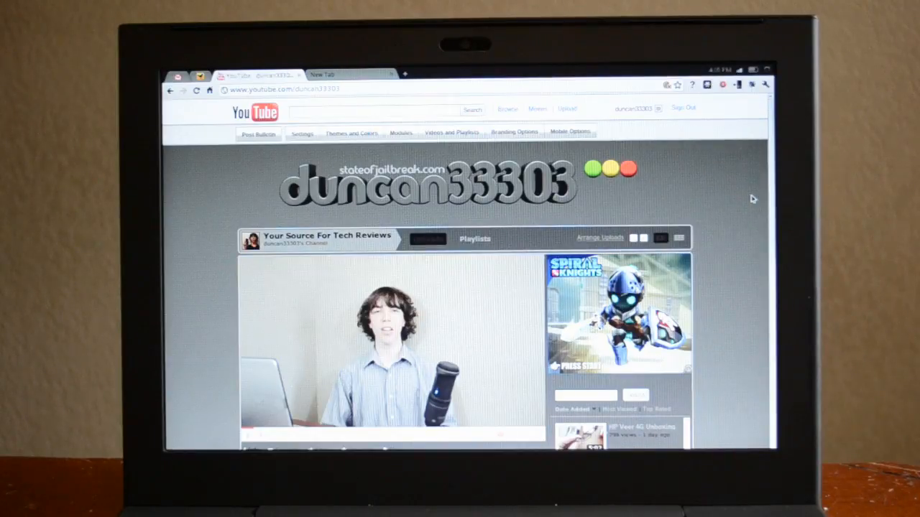
mouse_move(751, 121)
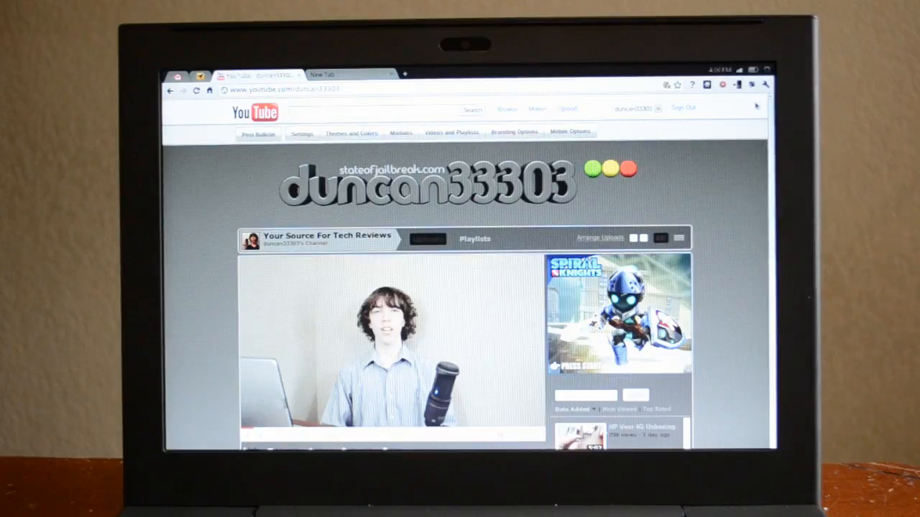
Reach Chrome's Settings Basics page via the wrench menu
click(765, 84)
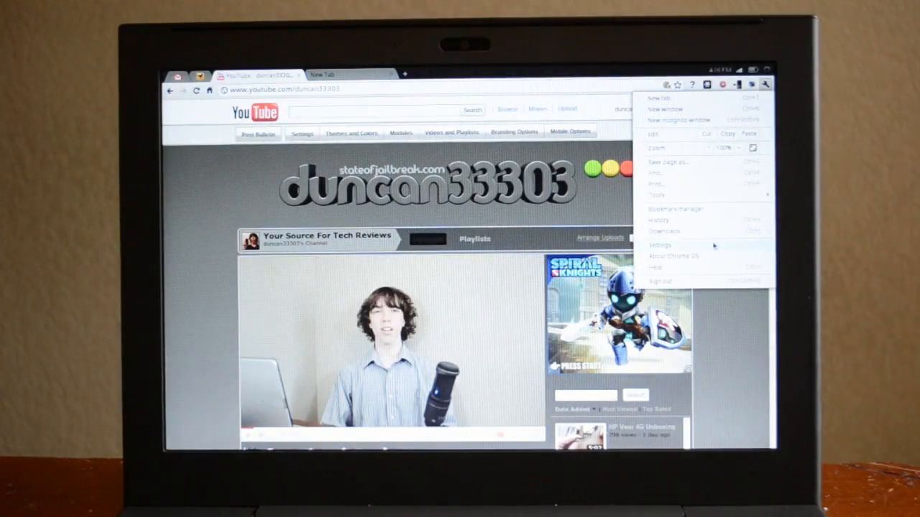
click(658, 244)
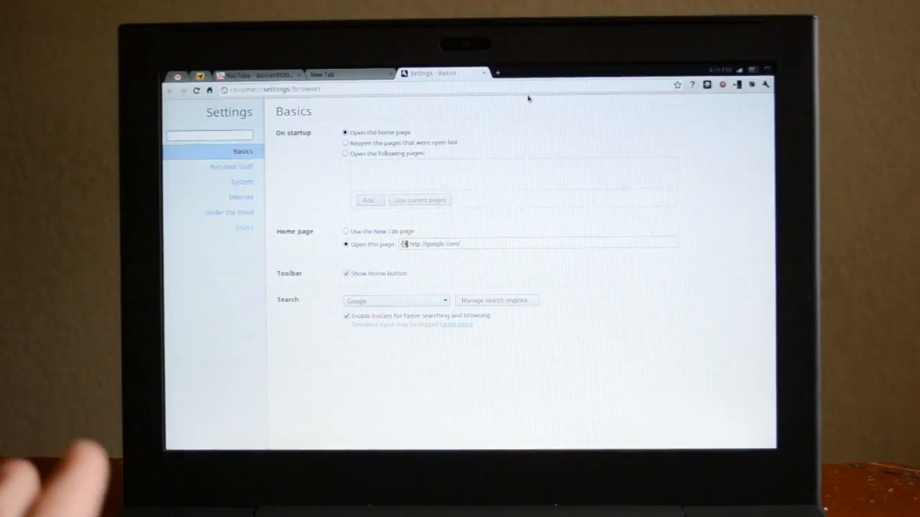
mouse_move(572, 73)
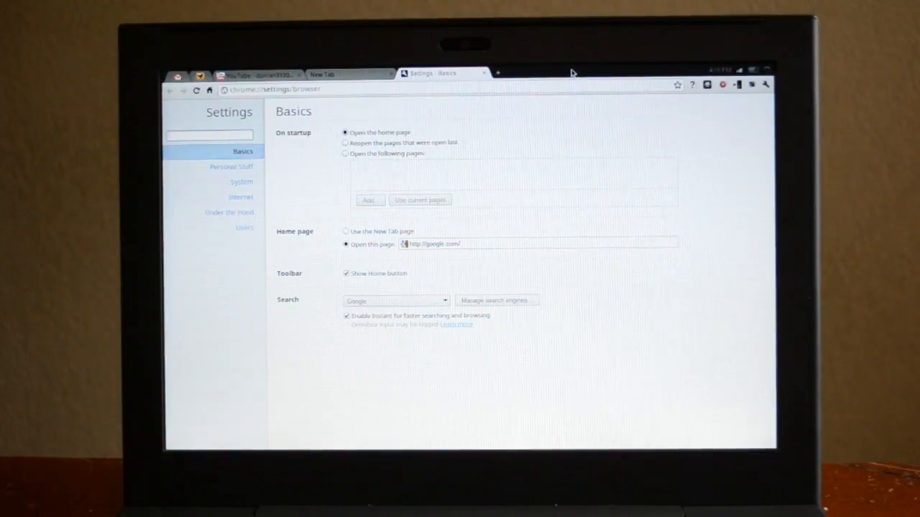
mouse_move(239, 188)
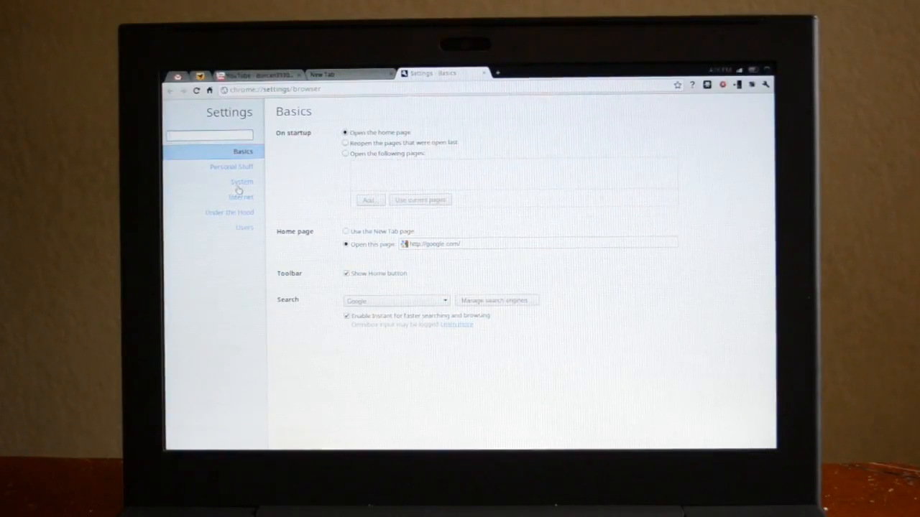
Show the System settings with date/time, touchpad, language and accessibility options
click(241, 181)
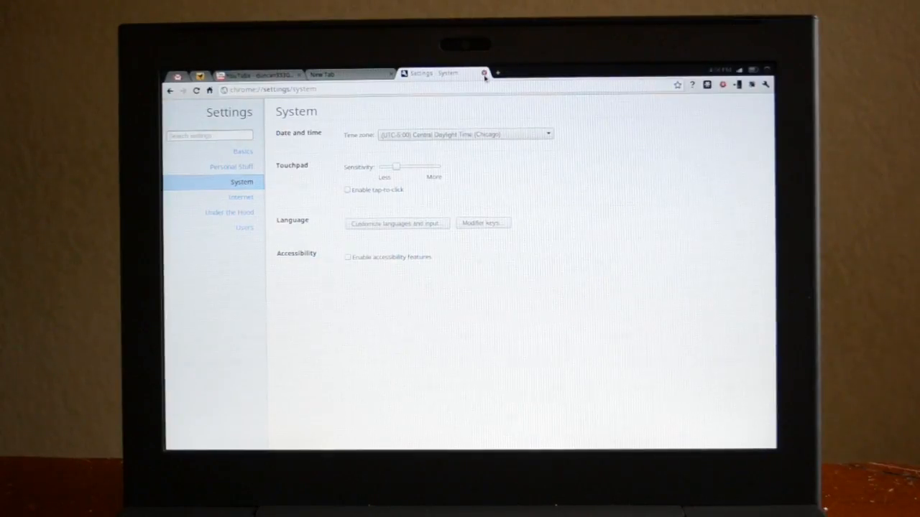
Close the Settings tab and show the New Tab apps grid (YouTube, Gmail, Web Store)
click(256, 75)
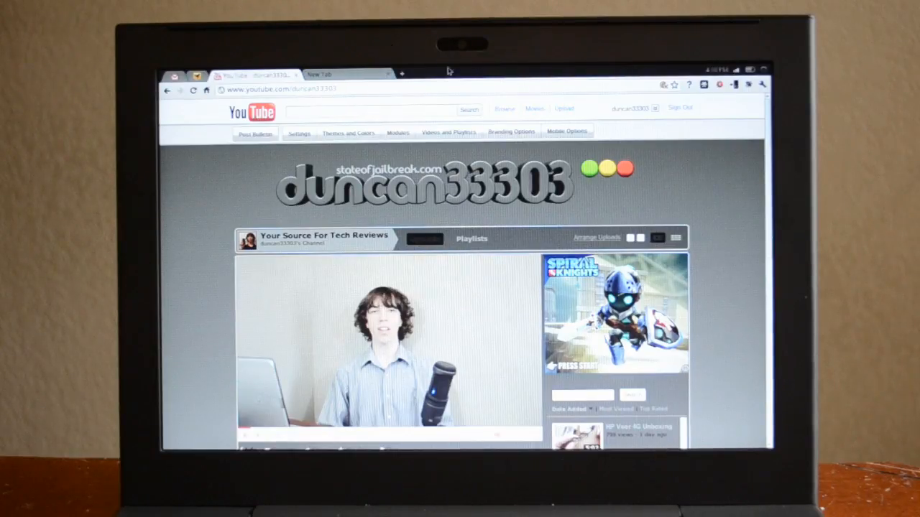
click(348, 75)
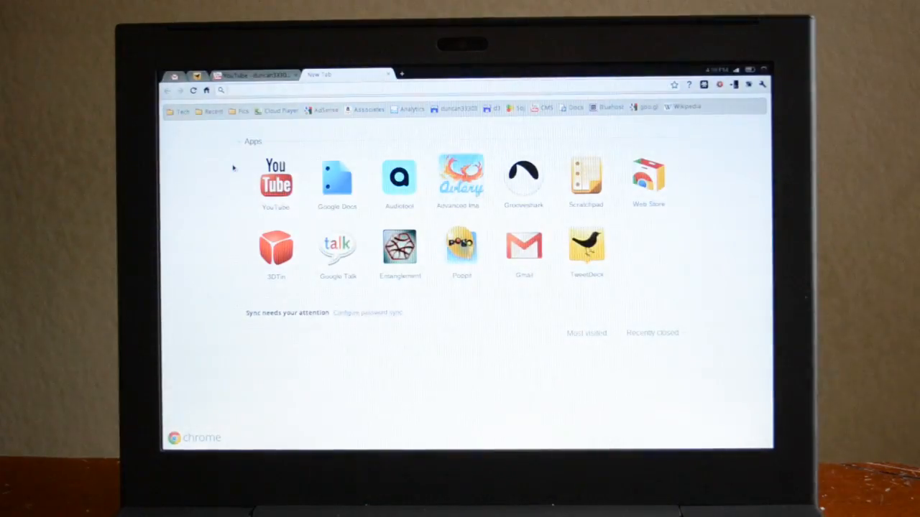